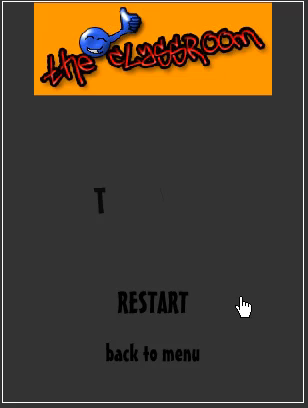
# Restart The Classroom from the game-over screen and proceed to the Day 3 diary.
pyautogui.click(149, 302)
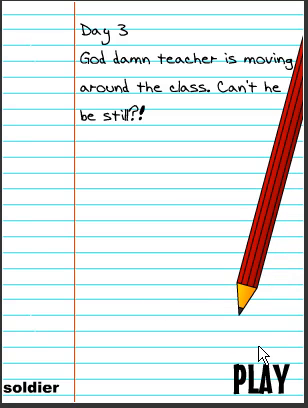
# Start the Day 3 round and move beside the yellow classmate to fill the cheat meter.
pyautogui.click(255, 379)
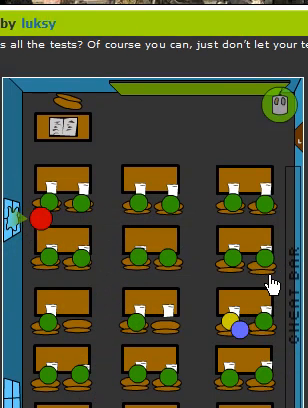
pyautogui.scroll(-3)
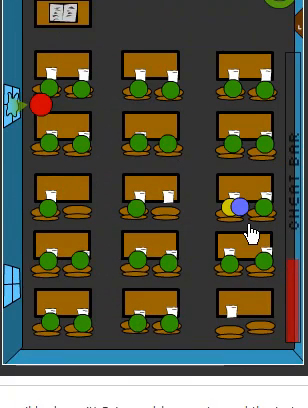